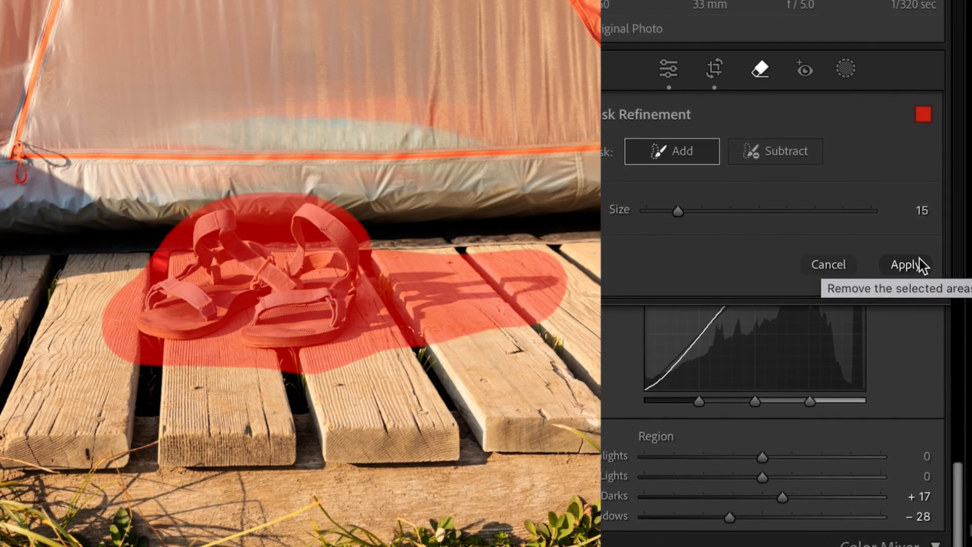
# Step: Enable the Remove tool in plain Remove mode with Generative AI turned on for the sandals
pyautogui.click(905, 265)
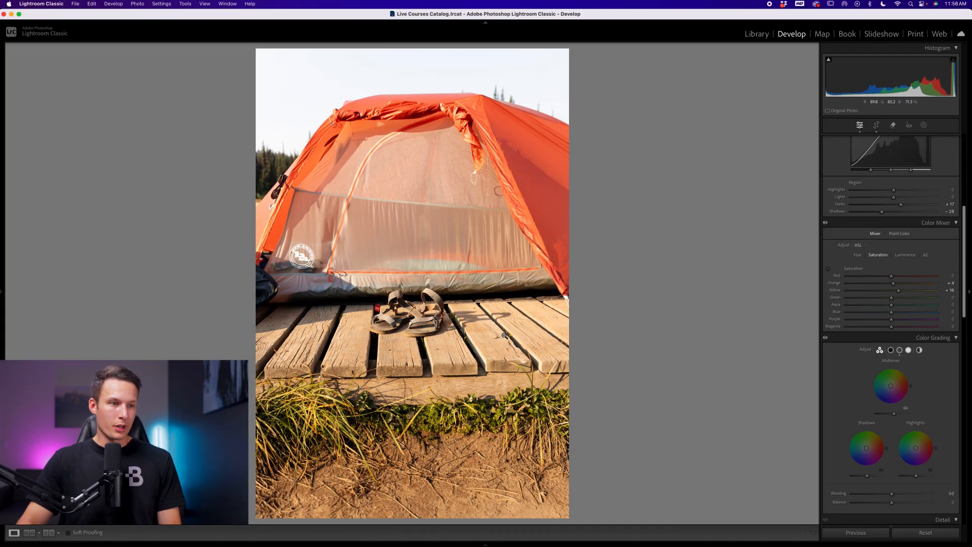
pyautogui.moveTo(438, 286)
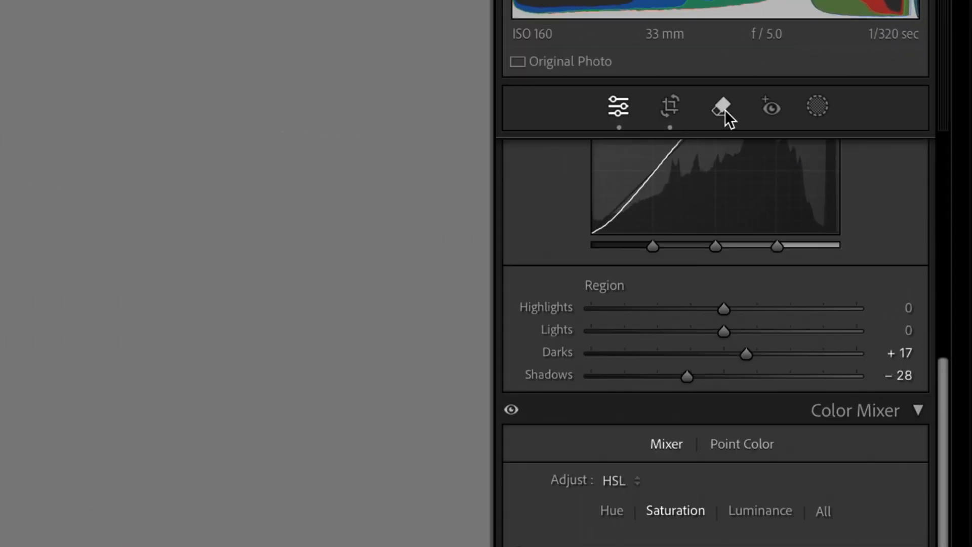
pyautogui.click(722, 106)
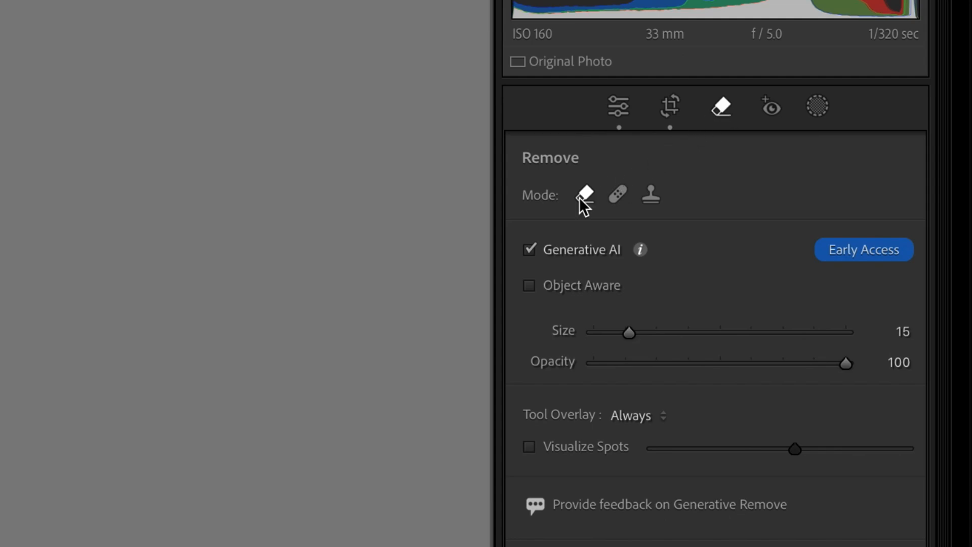
pyautogui.click(529, 249)
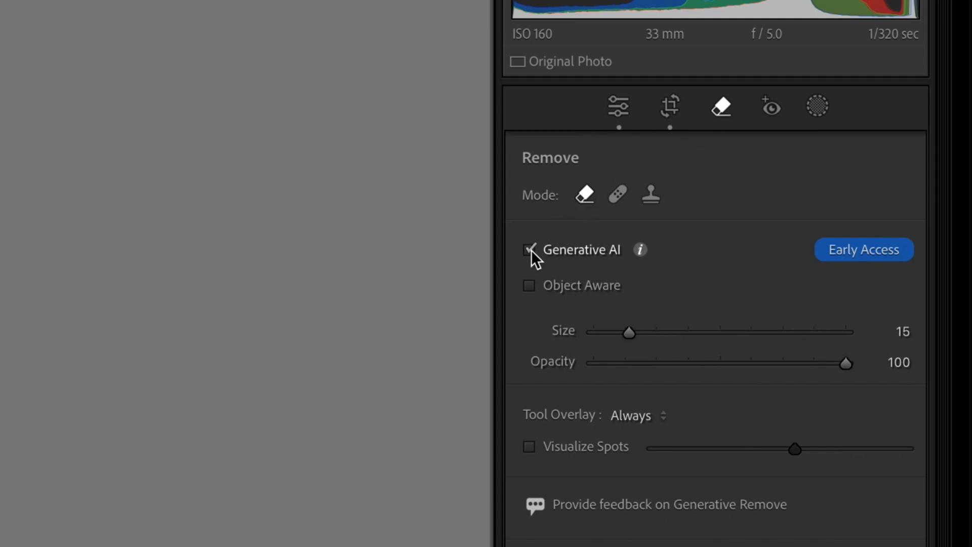
pyautogui.click(530, 249)
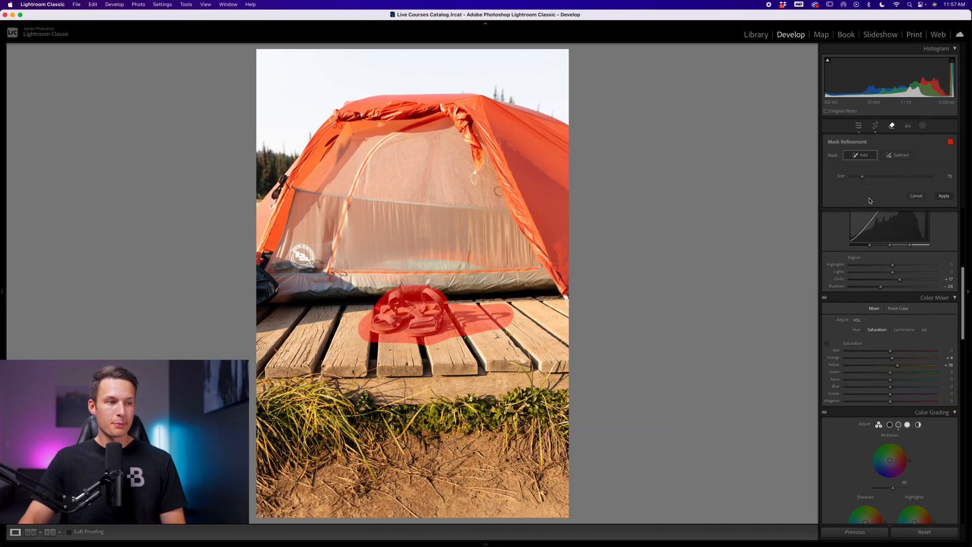
# Step: Apply generative removal to the painted sandals and shadow and preview the first fills
pyautogui.click(943, 195)
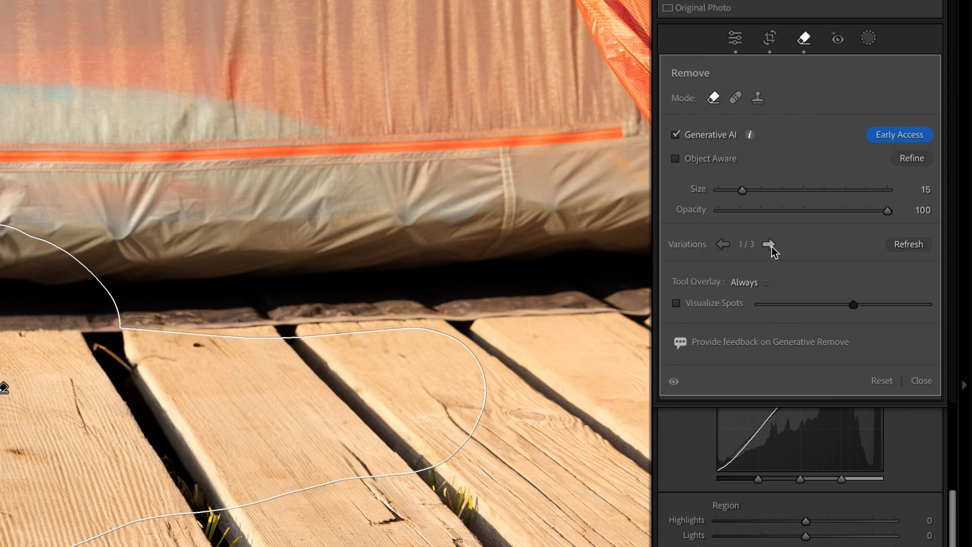
pyautogui.click(768, 244)
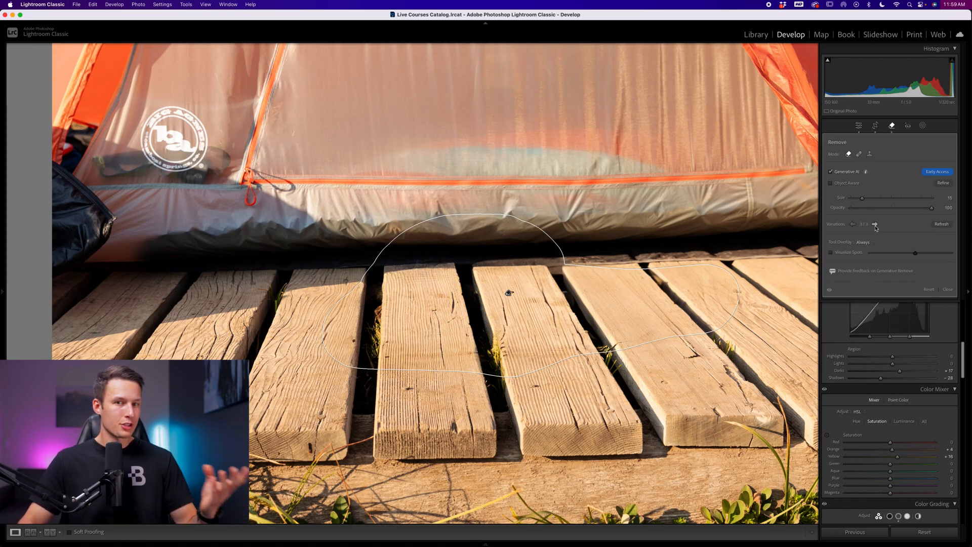
pyautogui.click(941, 224)
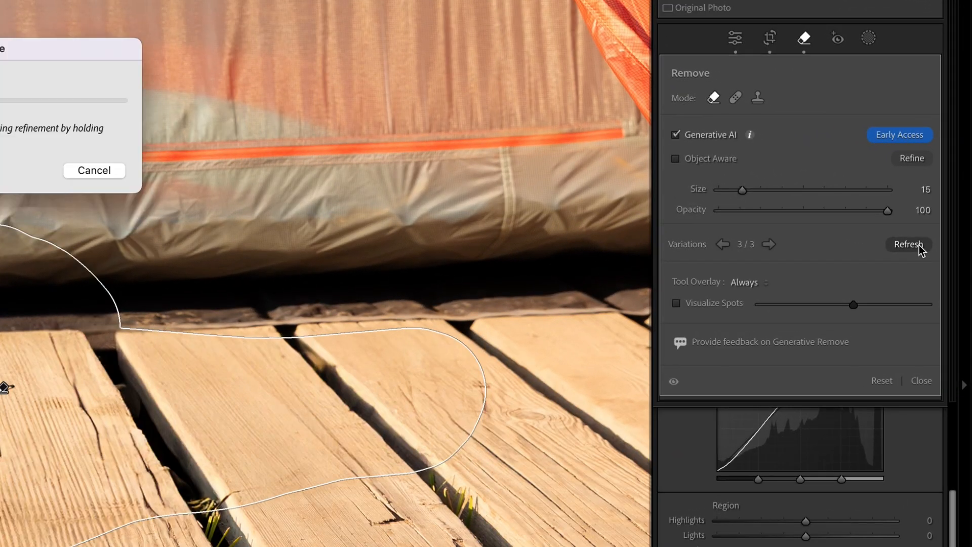
# Step: Refresh for a new set of generated fills and step through them to choose one
pyautogui.click(909, 244)
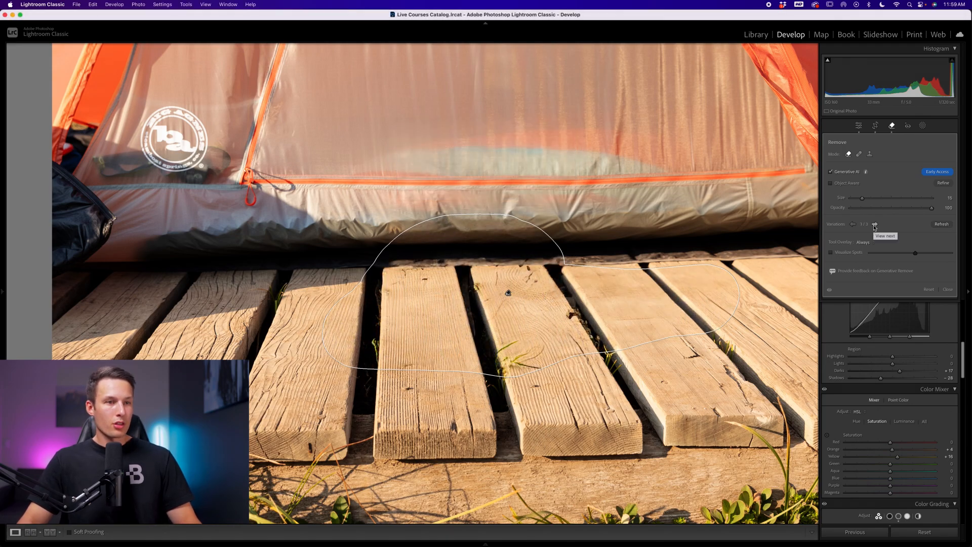
pyautogui.click(874, 224)
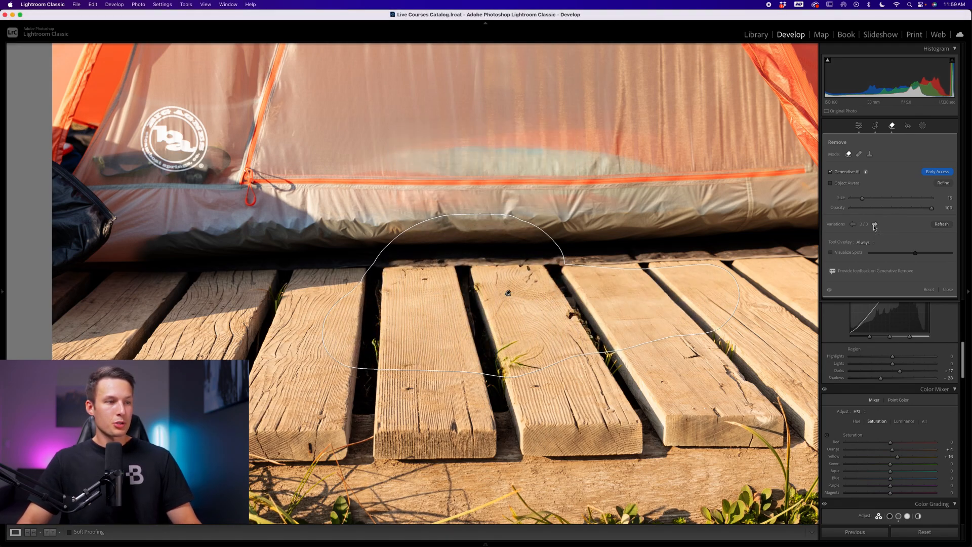
pyautogui.click(854, 224)
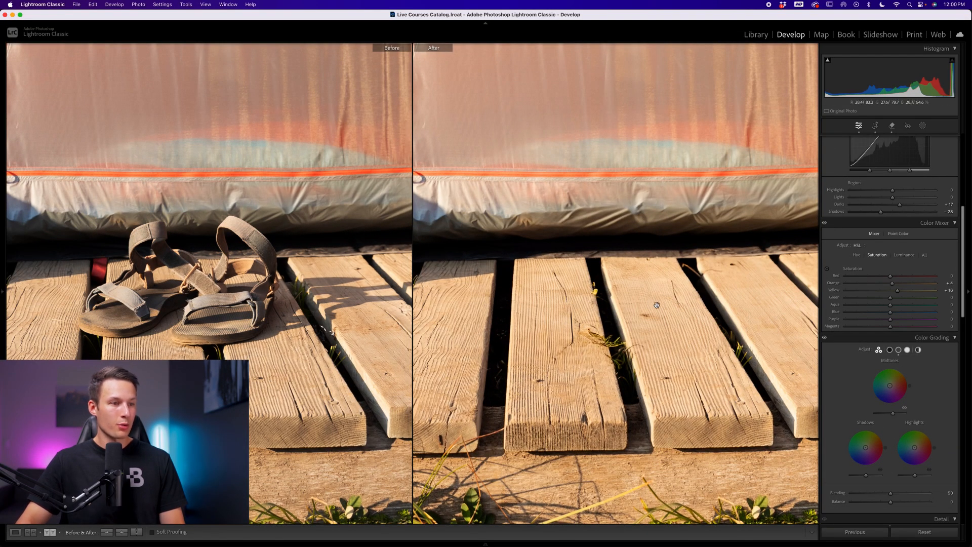
pyautogui.moveTo(506, 241)
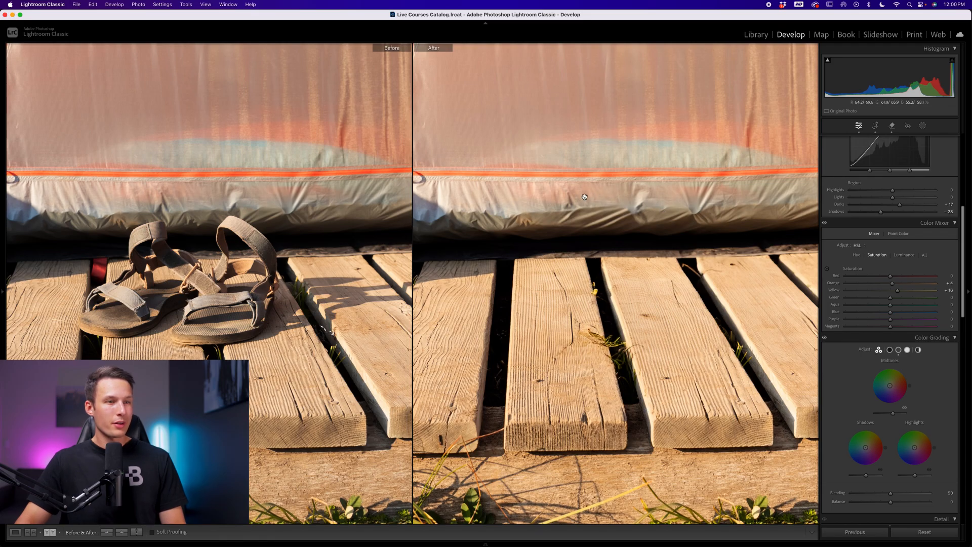
pyautogui.moveTo(700, 237)
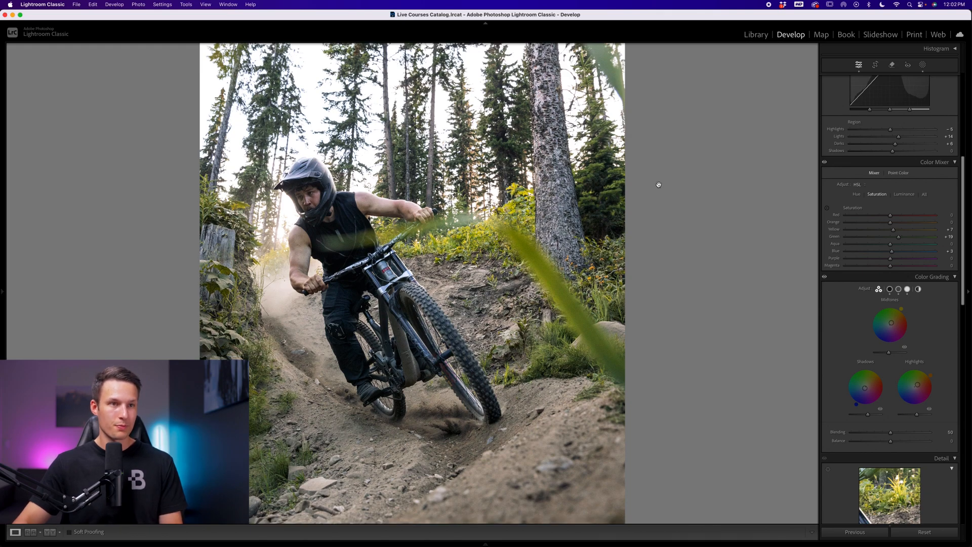
# Step: Start the Remove tool with Generative AI on the mountain-bike photo
pyautogui.click(892, 65)
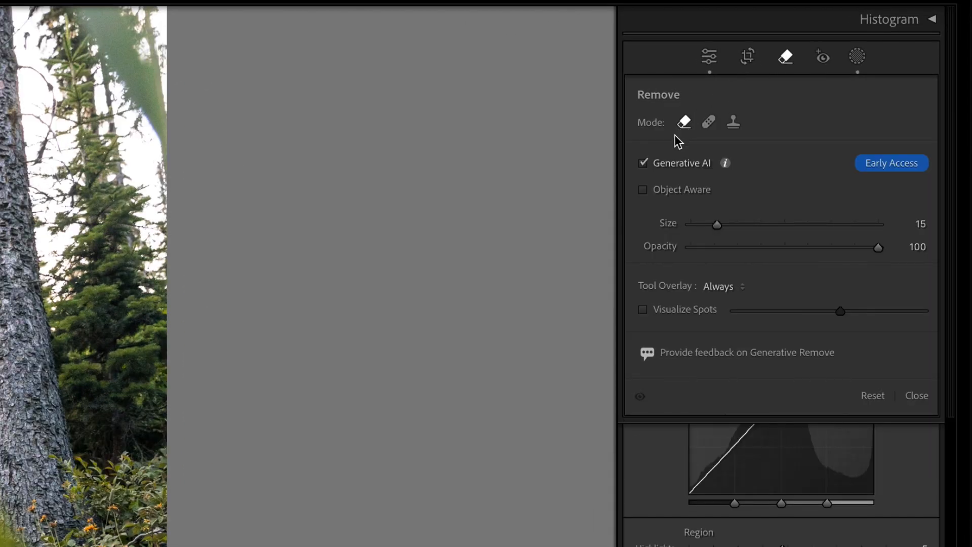
pyautogui.moveTo(533, 190)
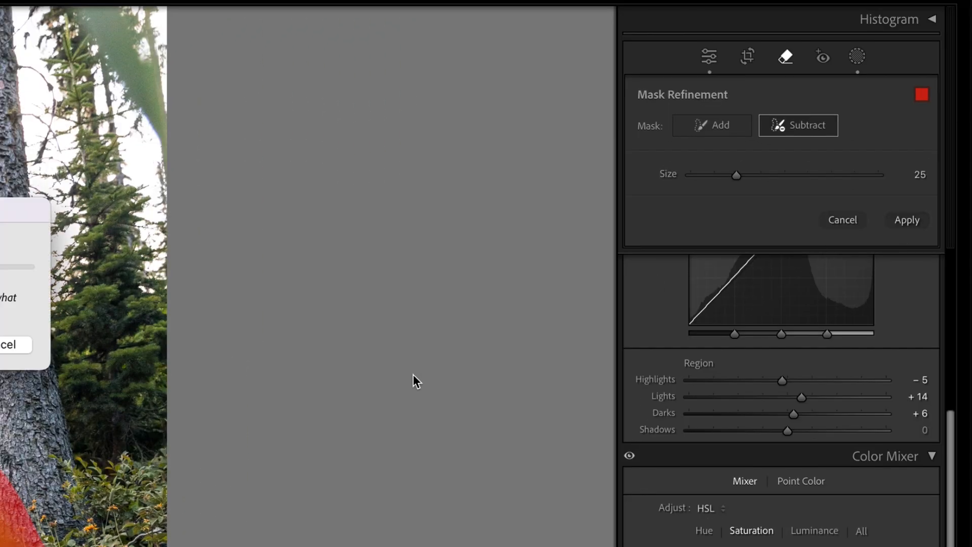
# Step: Apply generative removal to the right-side grass blade and compare fills, keeping the first variation
pyautogui.click(906, 220)
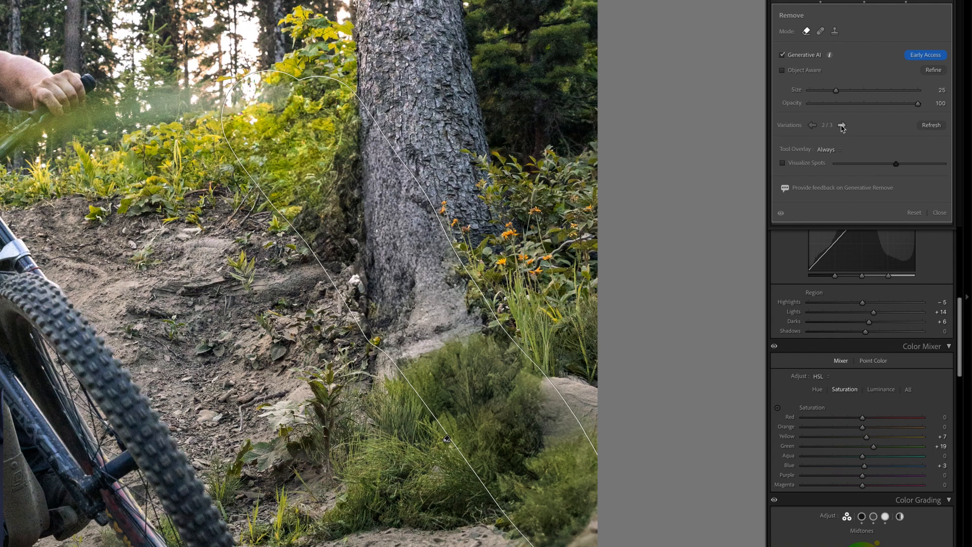
pyautogui.click(841, 125)
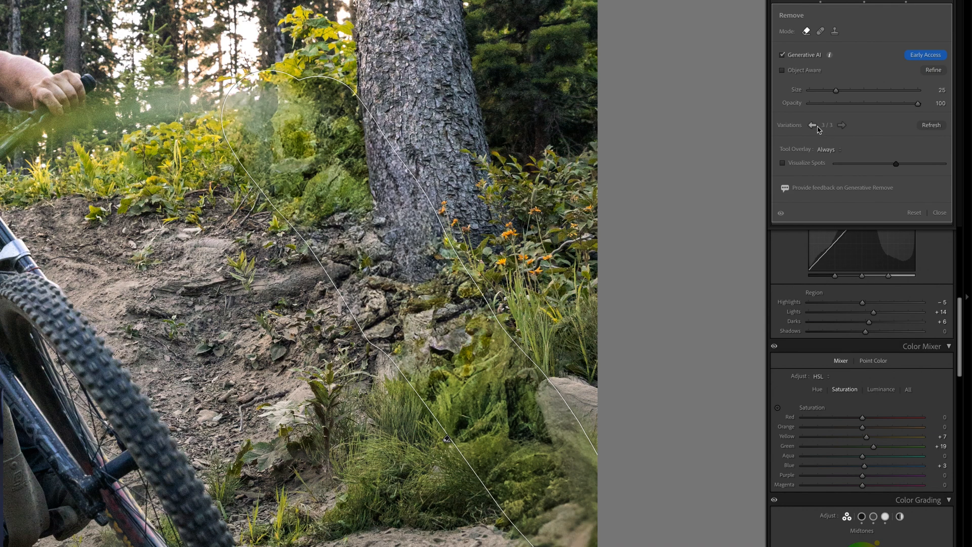
pyautogui.click(813, 125)
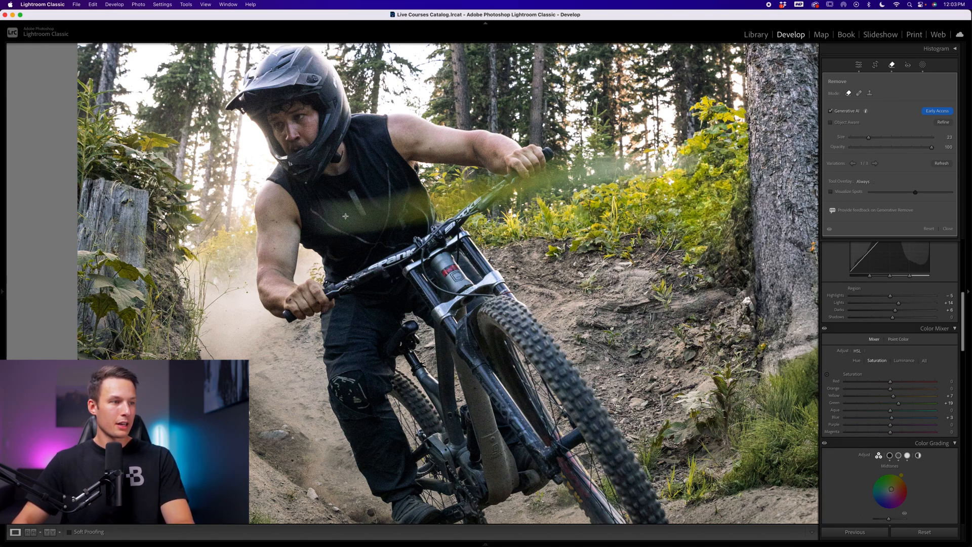
# Step: Paint over the grass streak across the rider's chest and apply generative removal
pyautogui.moveTo(345, 216); pyautogui.dragTo(530, 195)
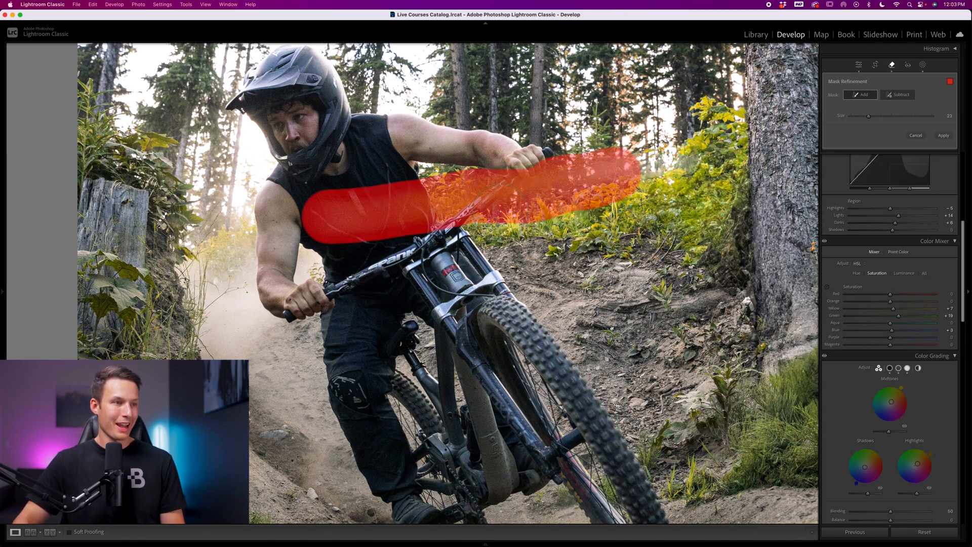
pyautogui.click(898, 94)
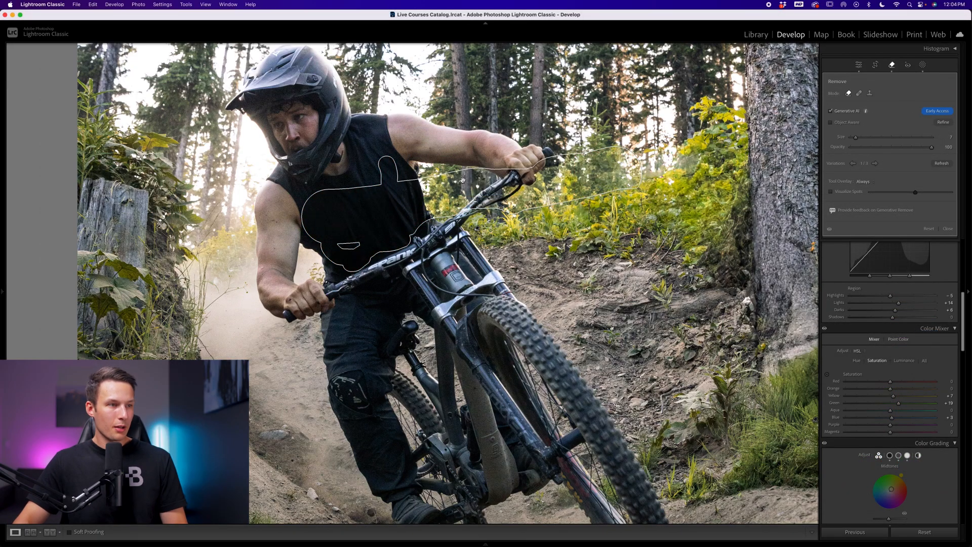
pyautogui.moveTo(444, 196)
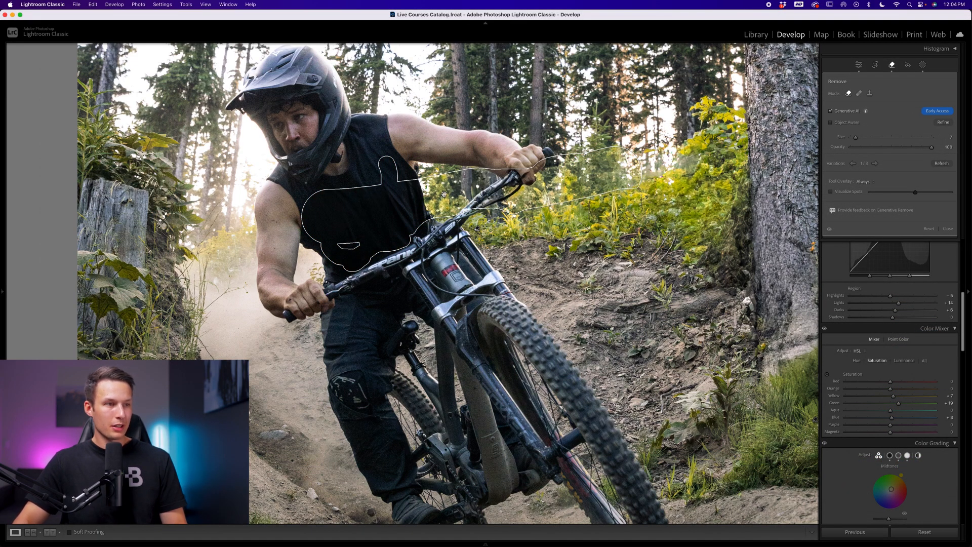
pyautogui.moveTo(617, 167)
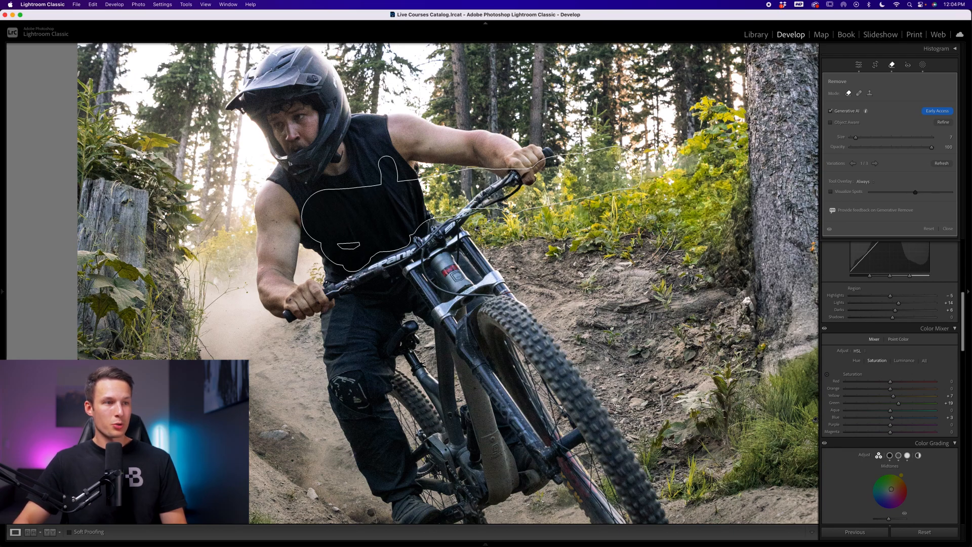